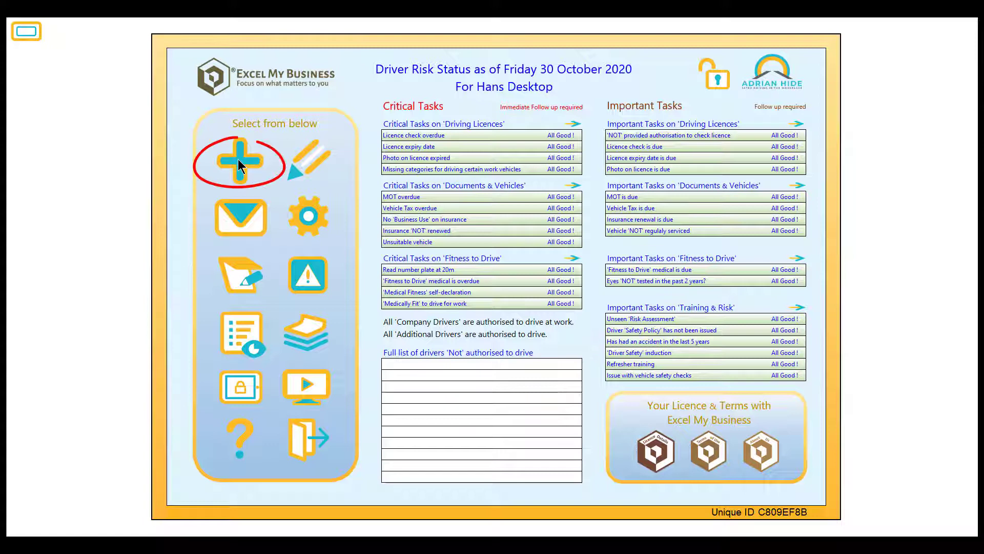
Add a new driver from the dashboard and continue to load the New Driver screen
{"action": "left_click", "coordinate": [240, 163]}
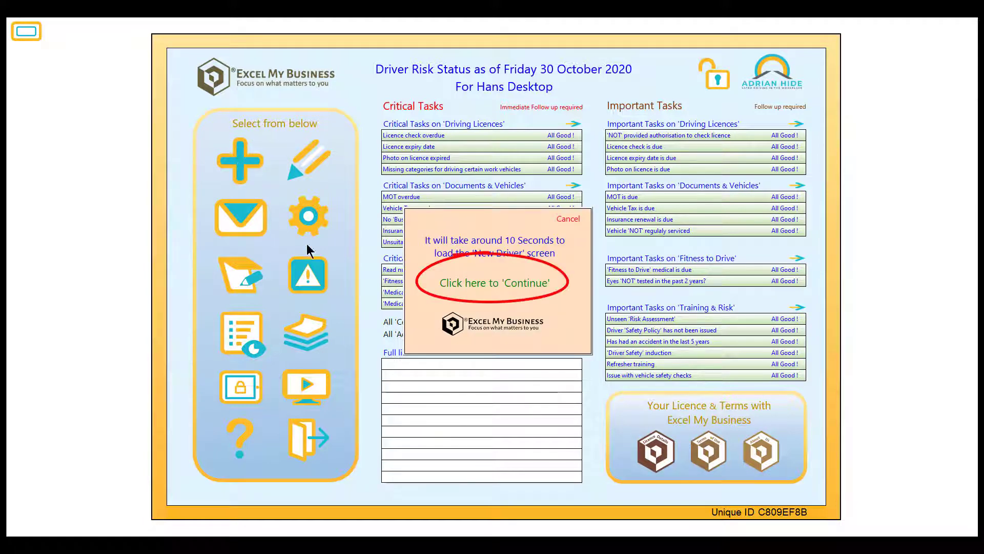
{"action": "mouse_move", "coordinate": [499, 290]}
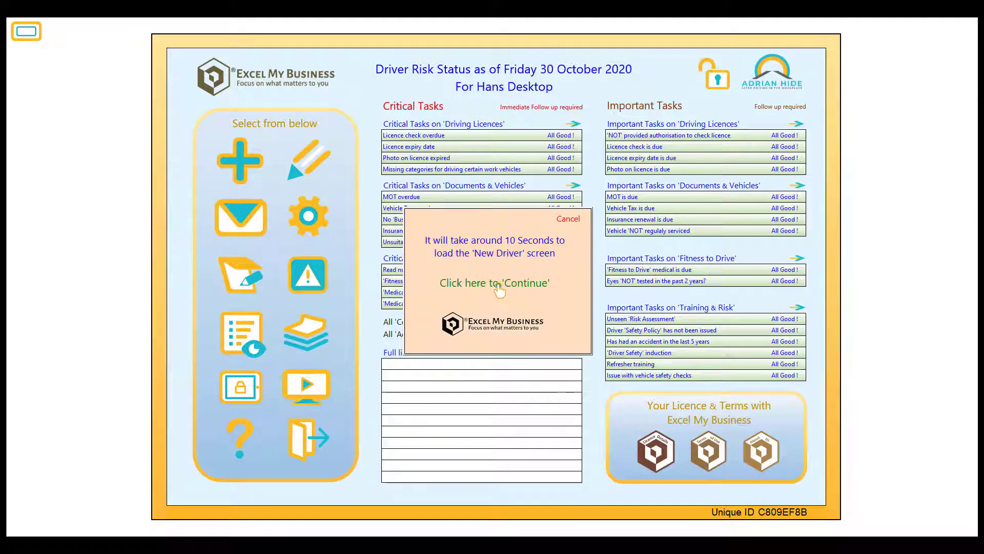
{"action": "left_click", "coordinate": [494, 283]}
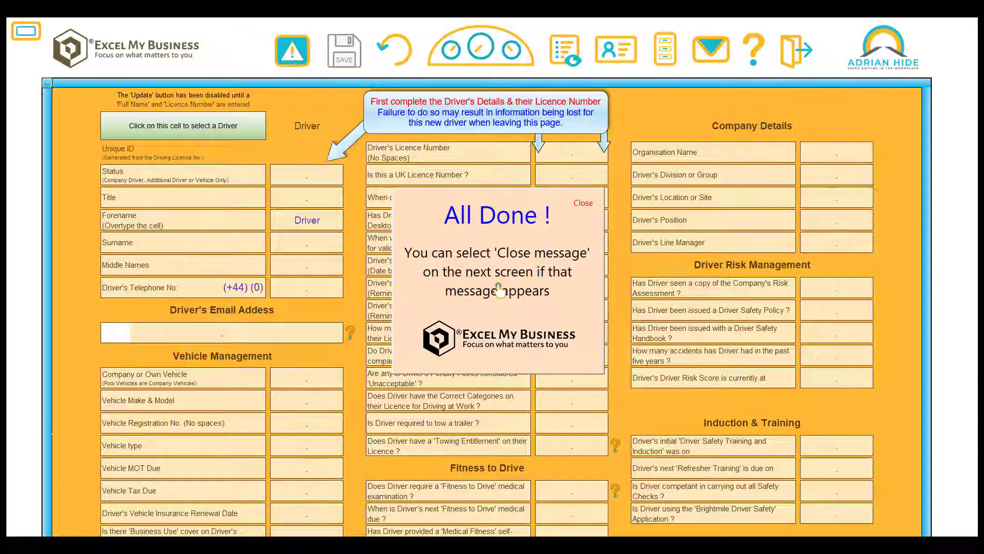
{"action": "mouse_move", "coordinate": [593, 306]}
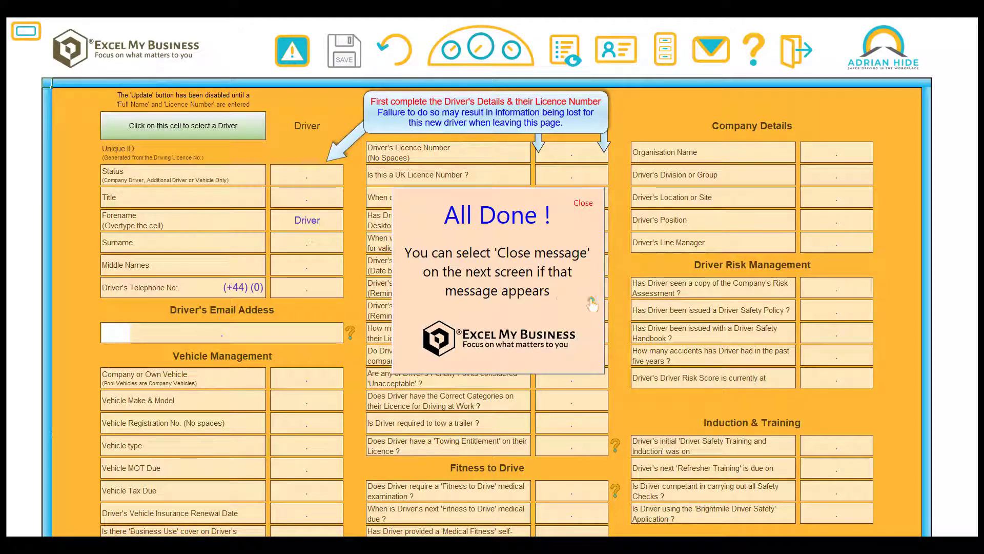
Close the 'All Done!' message to reveal the blank driver form
{"action": "left_click", "coordinate": [583, 202]}
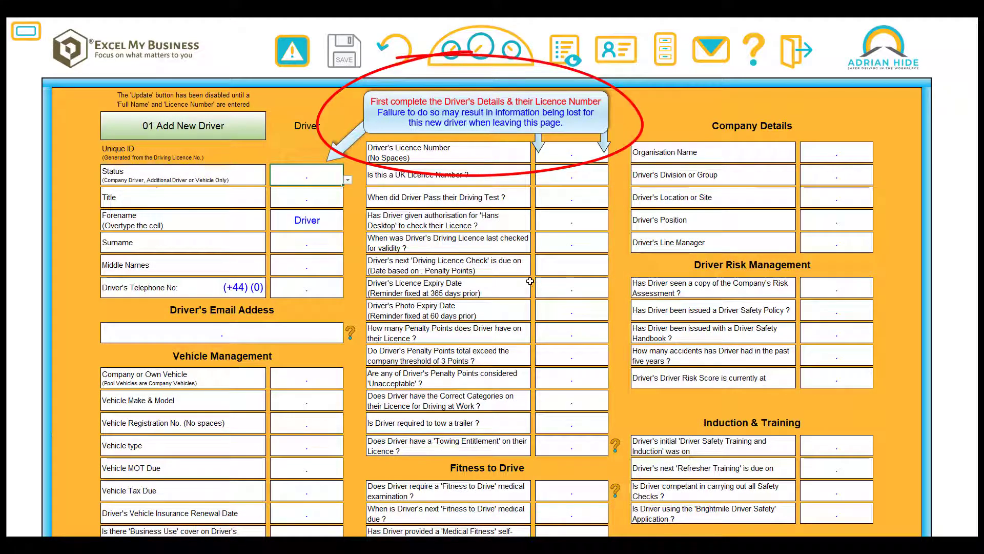
{"action": "mouse_move", "coordinate": [400, 126]}
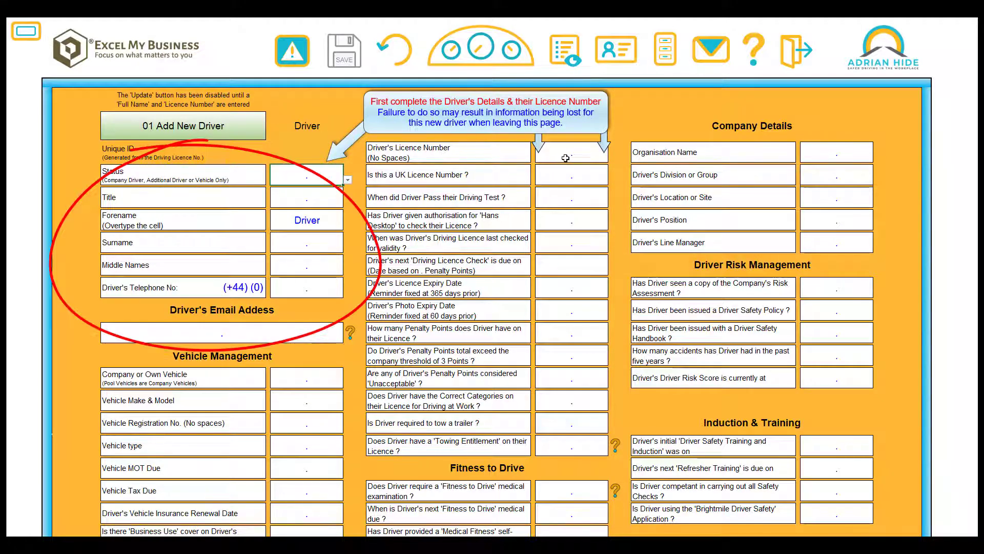
{"action": "mouse_move", "coordinate": [568, 155]}
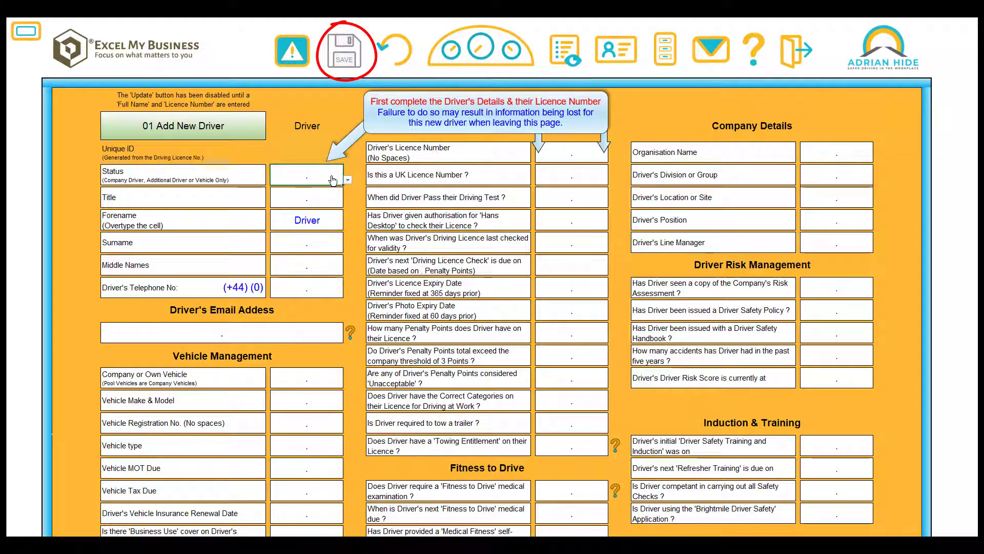
{"action": "left_click", "coordinate": [347, 178]}
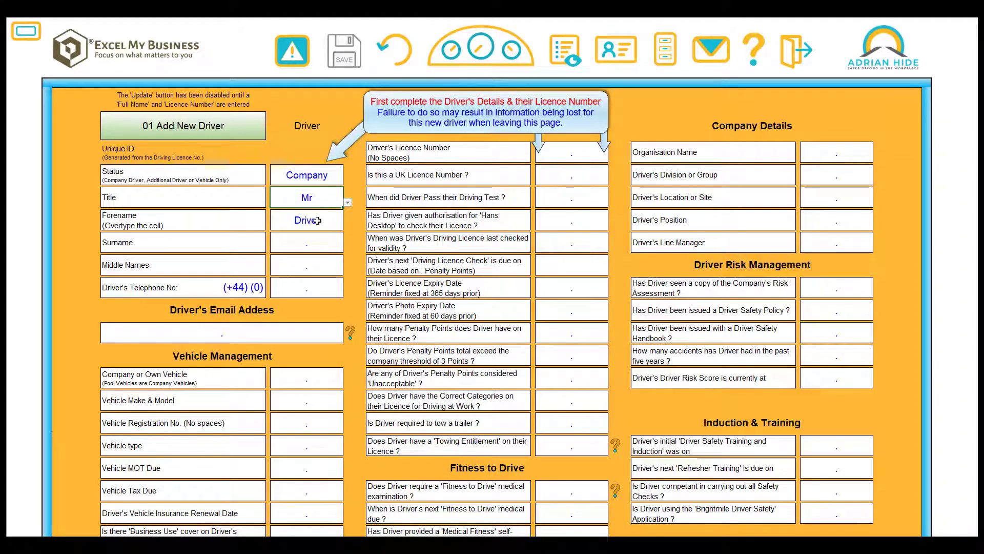
{"action": "type", "text": "P"}
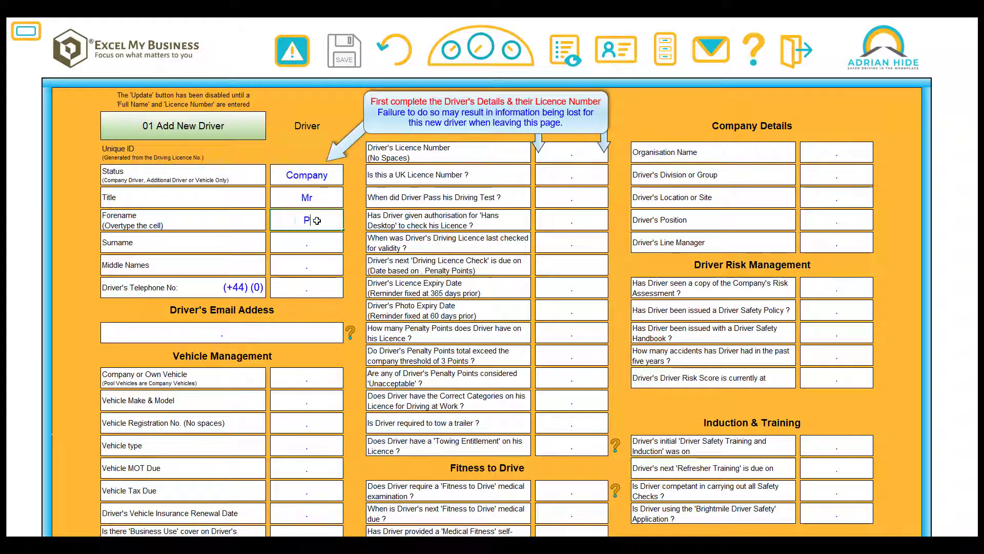
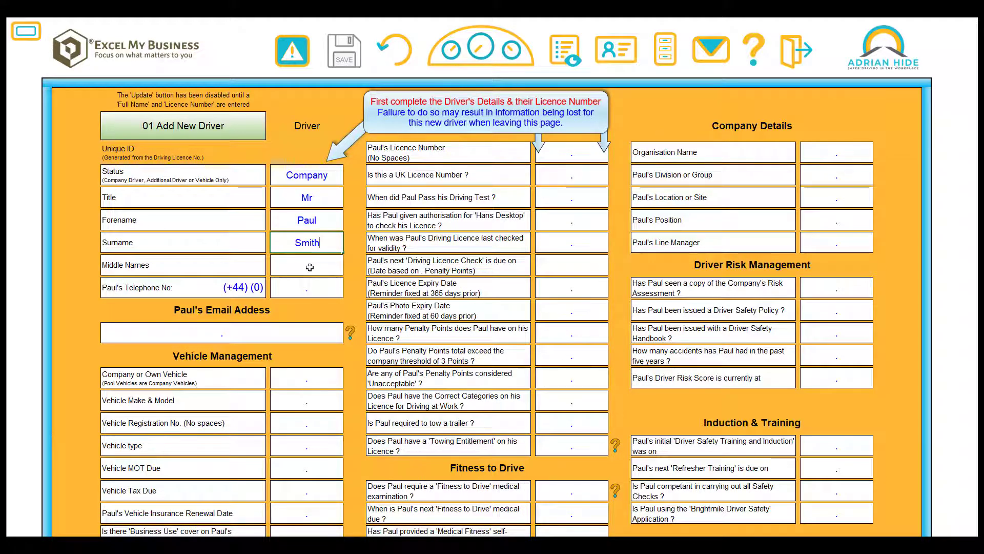
{"action": "left_click", "coordinate": [307, 264]}
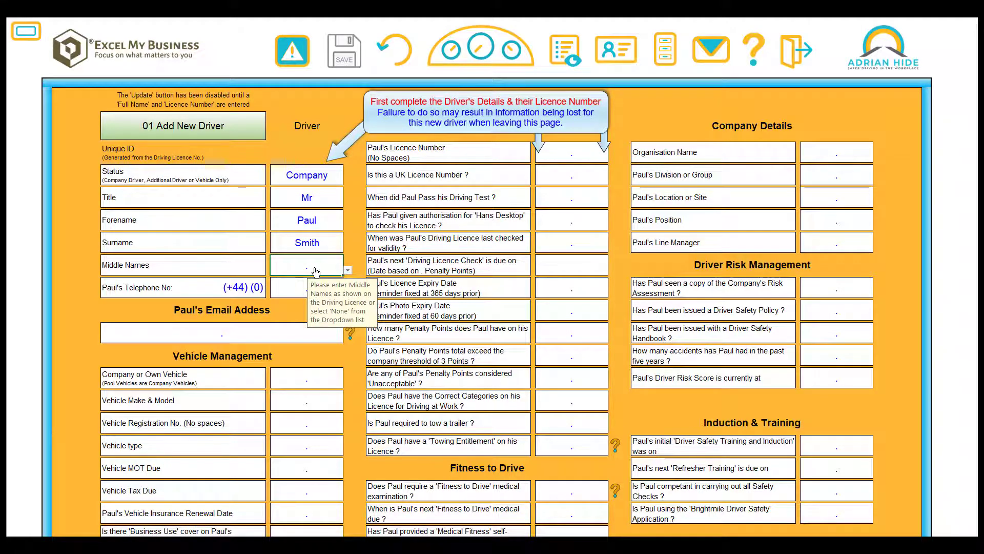
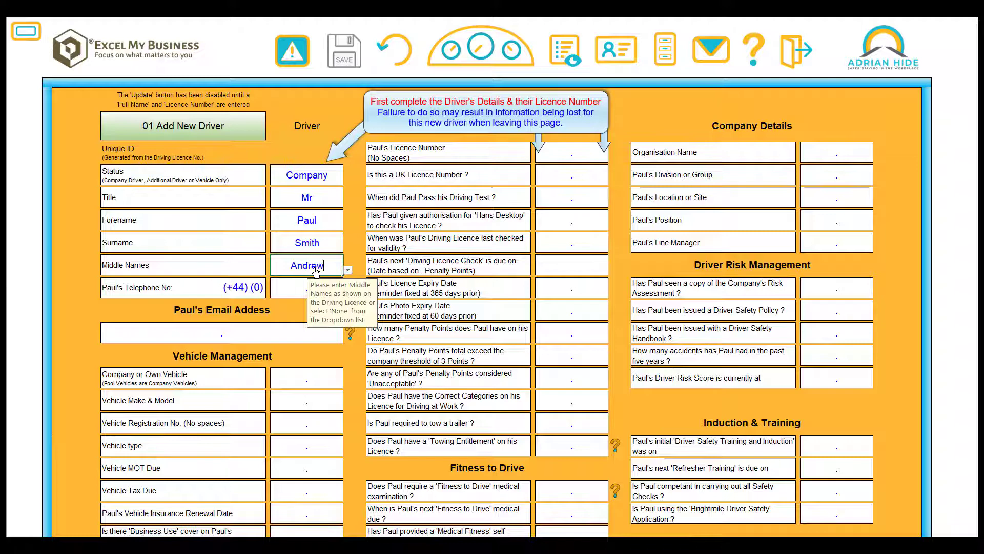
{"action": "left_click", "coordinate": [289, 286]}
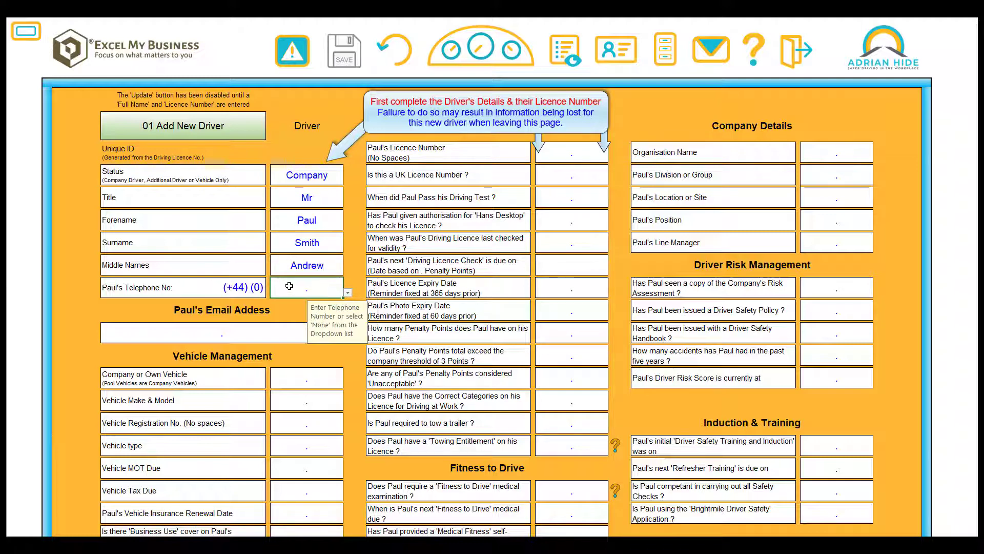
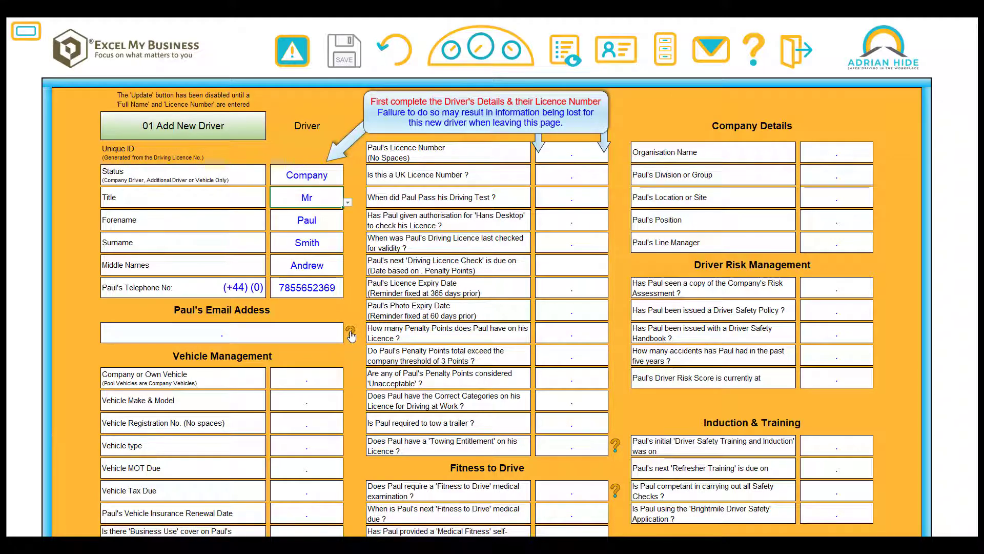
{"action": "left_click", "coordinate": [351, 332]}
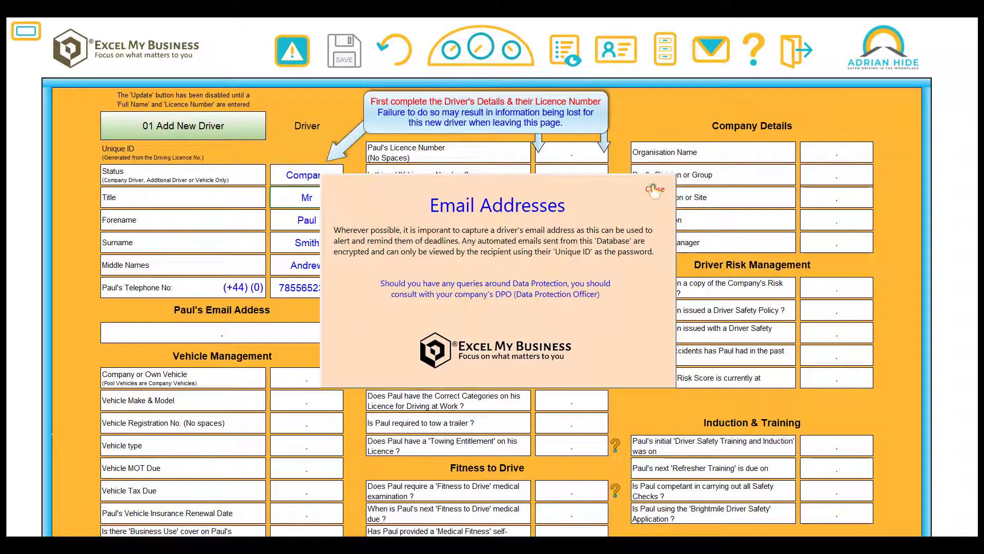
{"action": "left_click", "coordinate": [654, 188]}
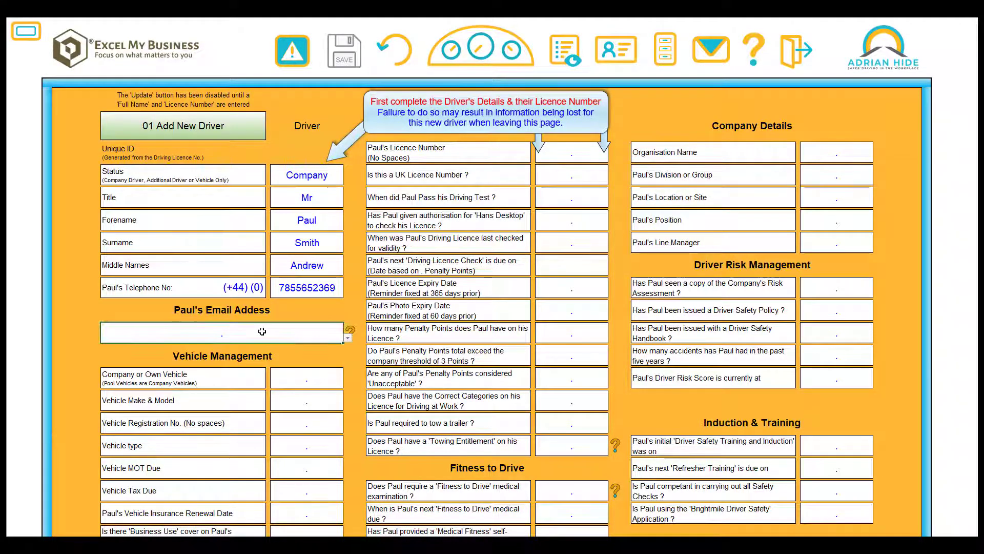
{"action": "mouse_move", "coordinate": [262, 336]}
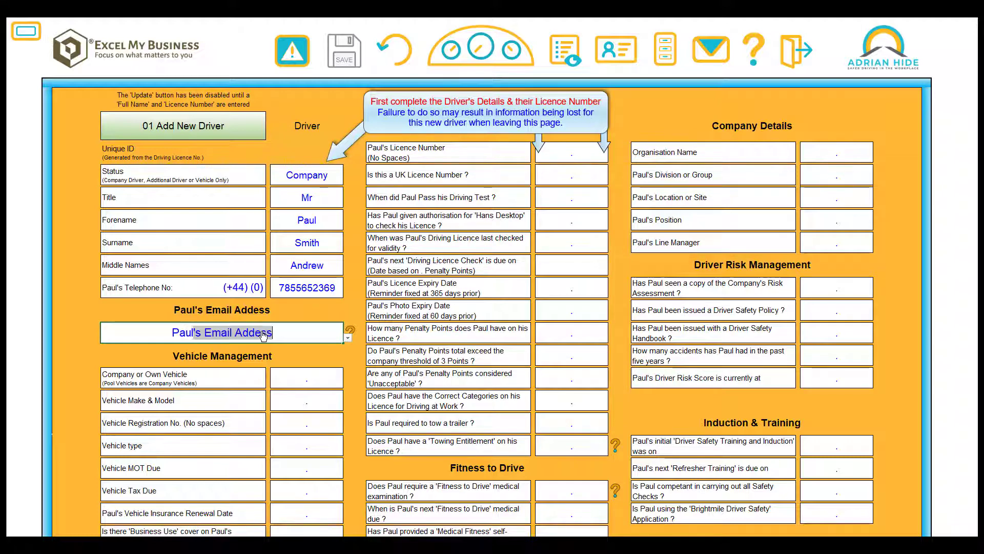
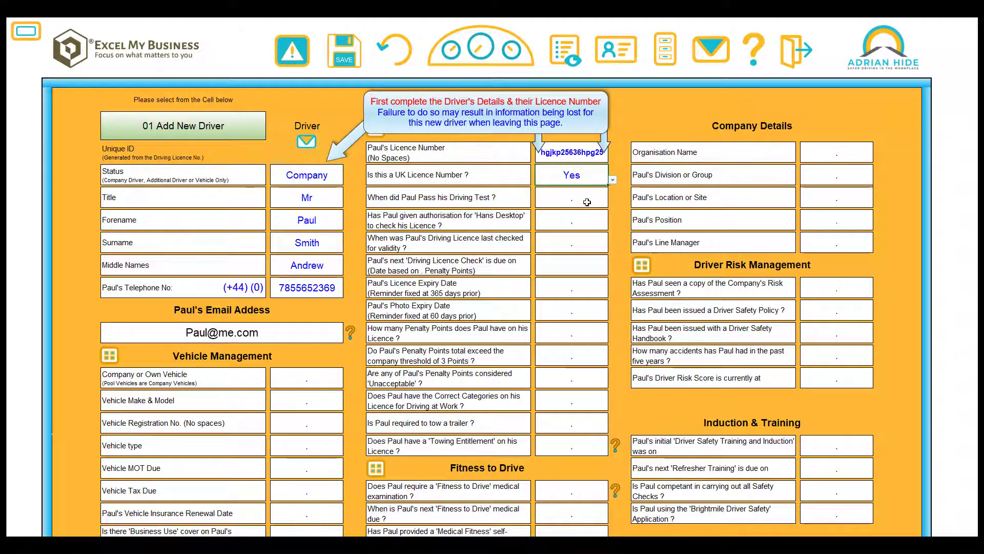
Enter licence number gjhgjk25636hpg25 and driving test pass date 20/12/1978
{"action": "left_click", "coordinate": [571, 197]}
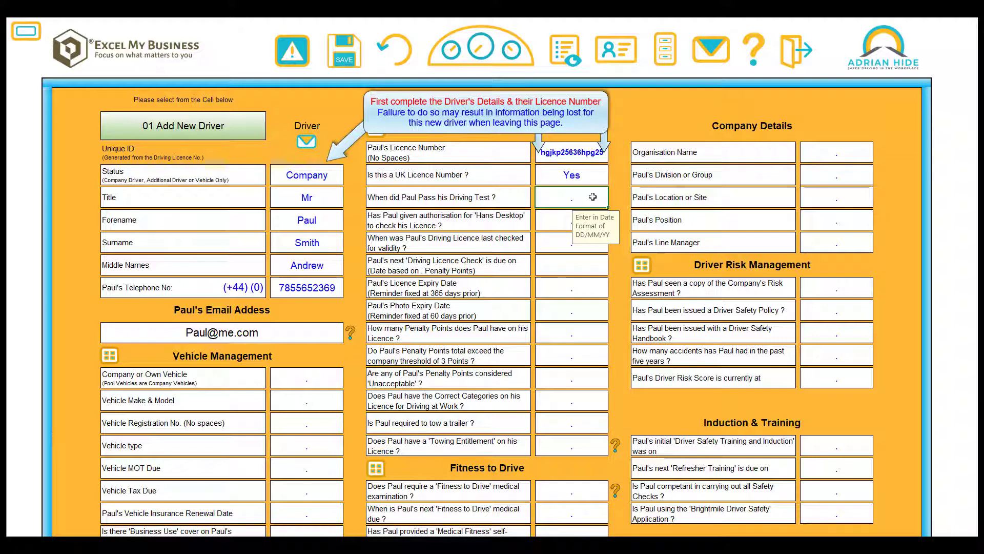
{"action": "type", "text": "2"}
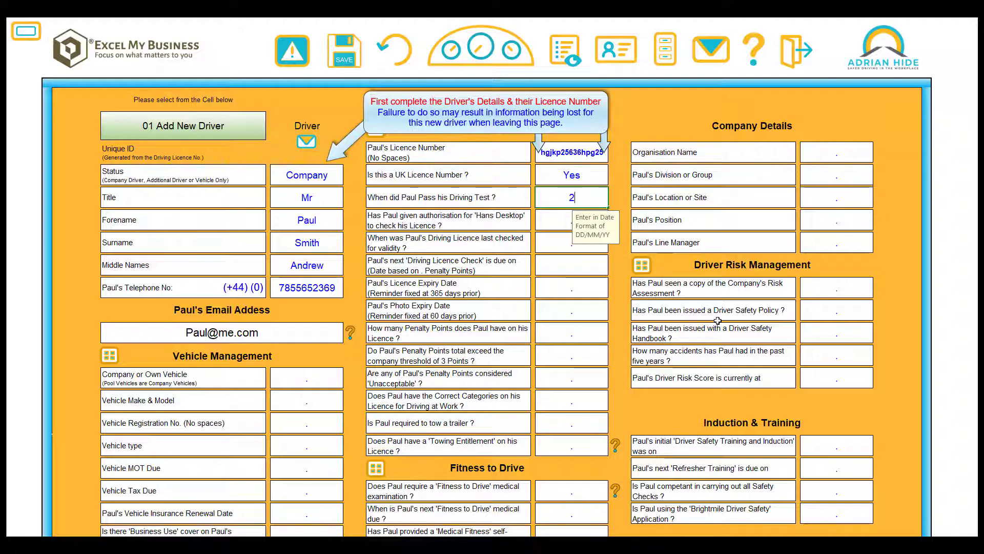
{"action": "type", "text": "0/12/"}
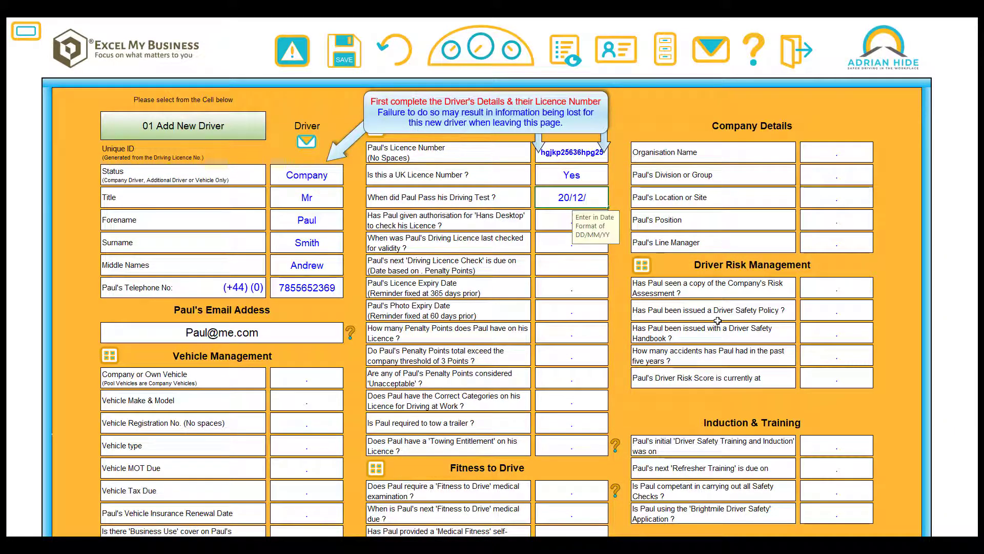
{"action": "type", "text": "1978"}
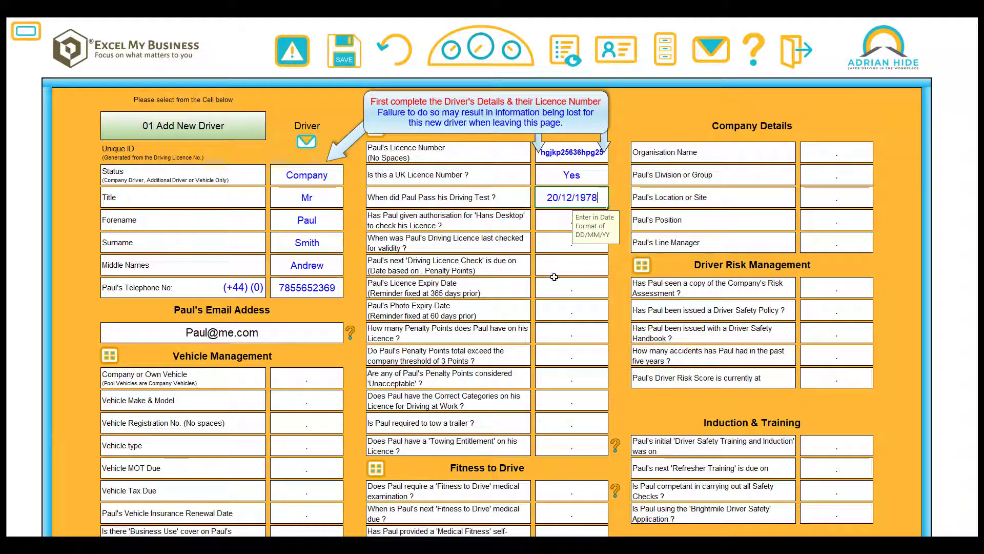
Answer Yes to authorisation to check the driver's licence
{"action": "left_click", "coordinate": [570, 220]}
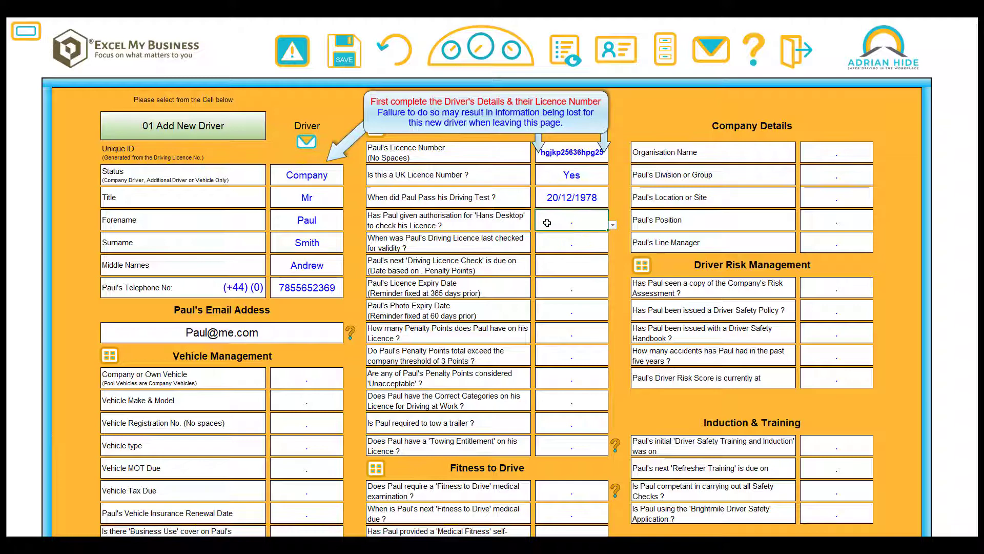
{"action": "left_click", "coordinate": [611, 224]}
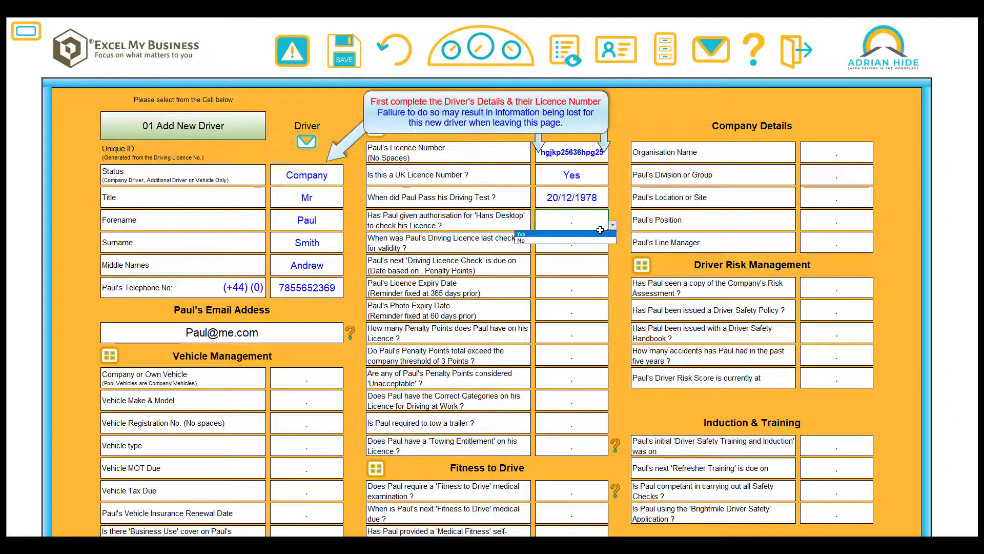
{"action": "left_click", "coordinate": [521, 233]}
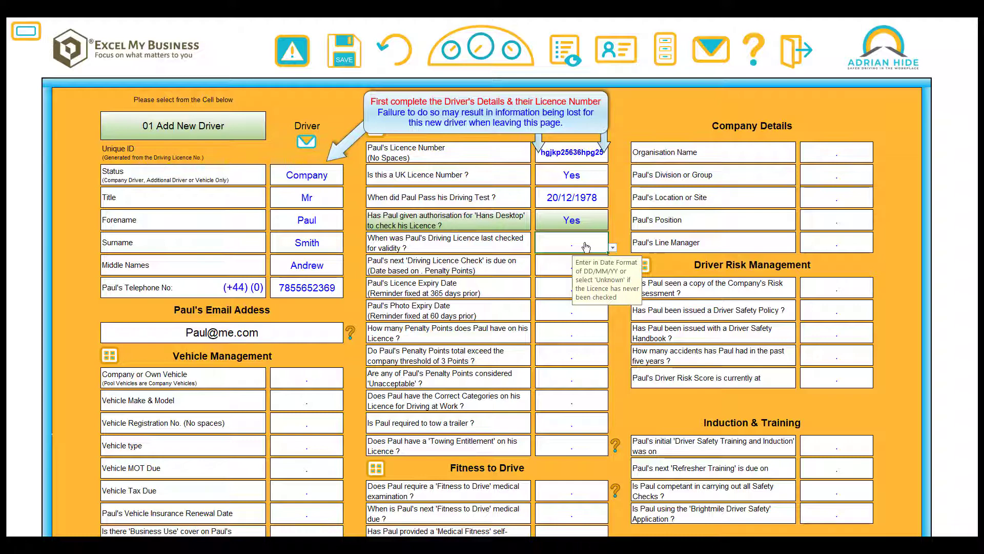
Mark licence check, expiry dates and penalty points Unknown, and both penalty questions Yes
{"action": "left_click", "coordinate": [612, 248]}
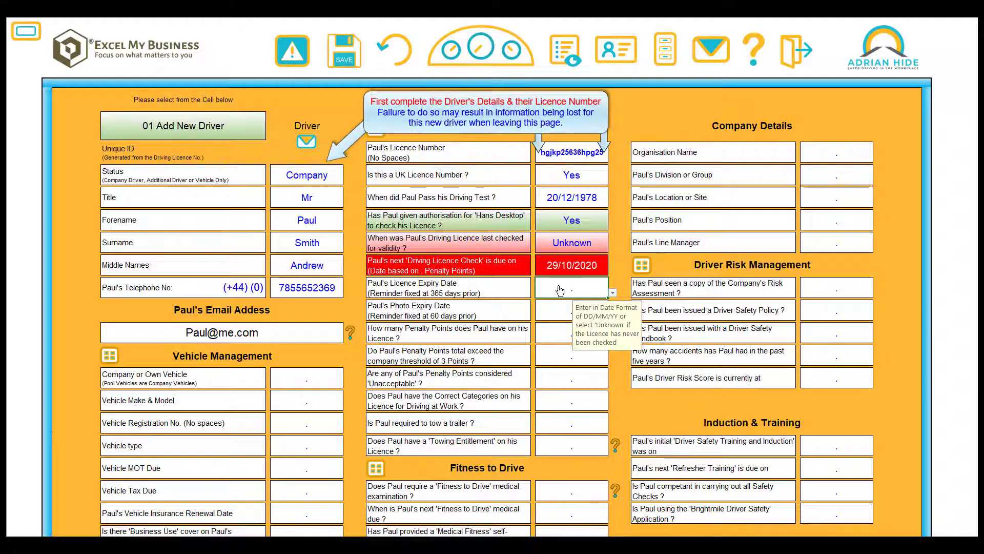
{"action": "left_click", "coordinate": [613, 291]}
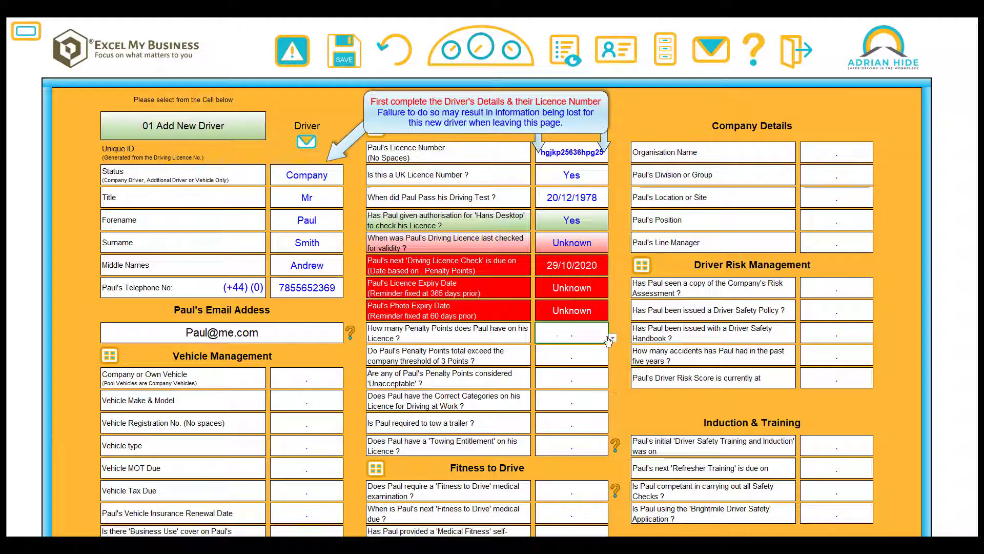
{"action": "left_click", "coordinate": [611, 338]}
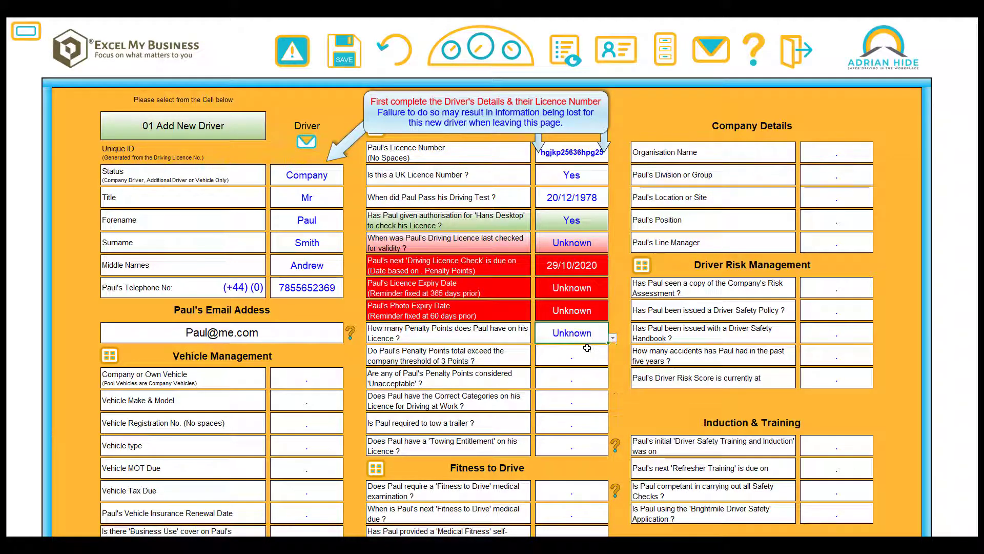
{"action": "left_click", "coordinate": [571, 355]}
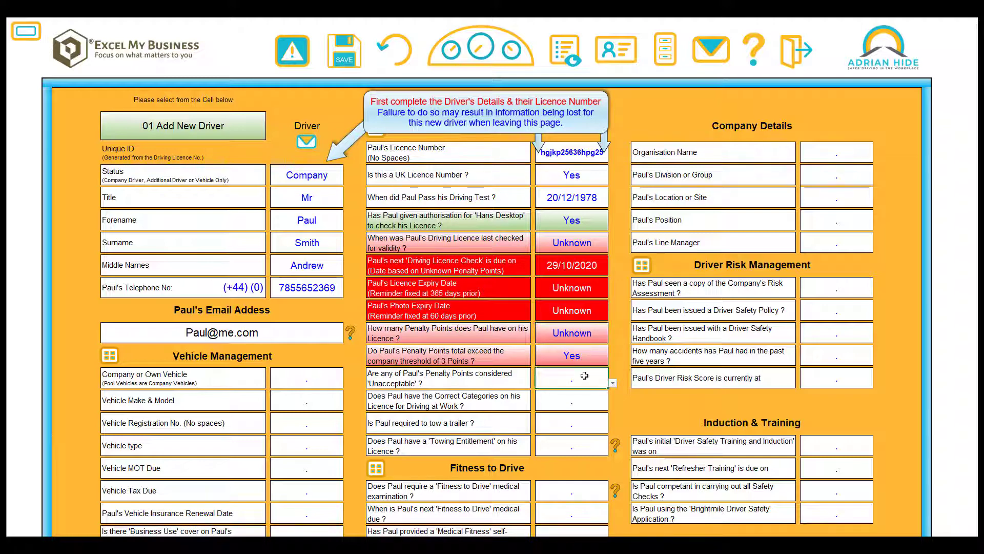
{"action": "left_click", "coordinate": [612, 382]}
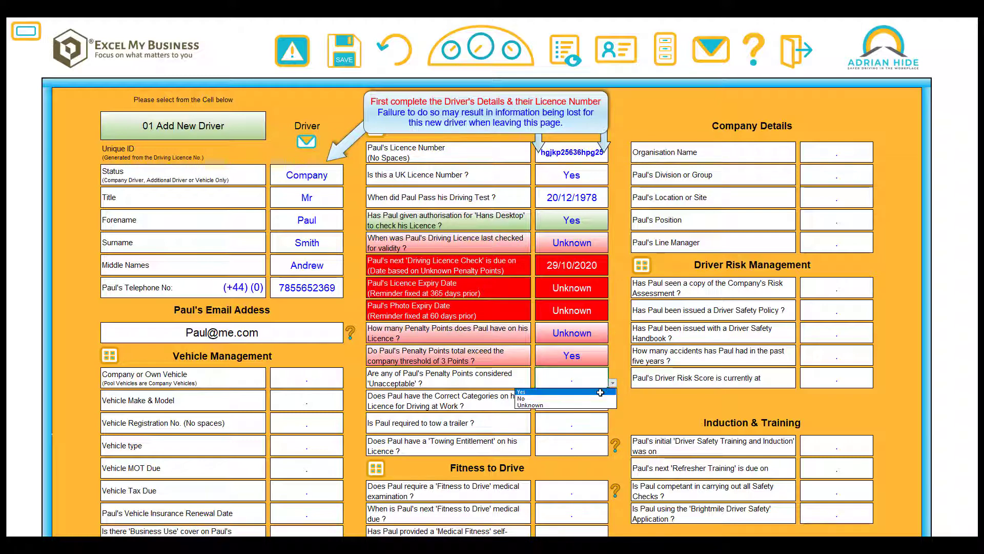
{"action": "left_click", "coordinate": [521, 391]}
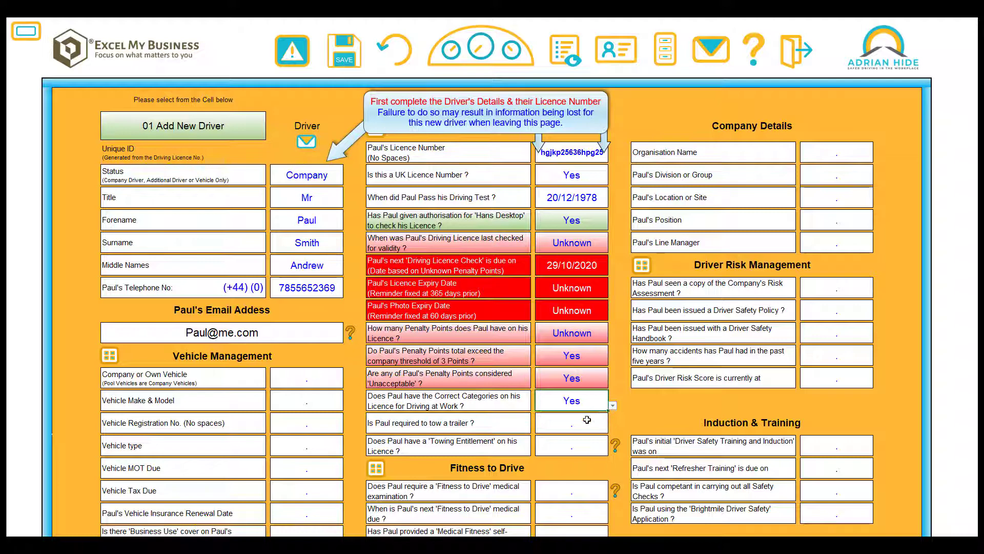
Answer No to towing a trailer and No to towing entitlement
{"action": "left_click", "coordinate": [612, 423]}
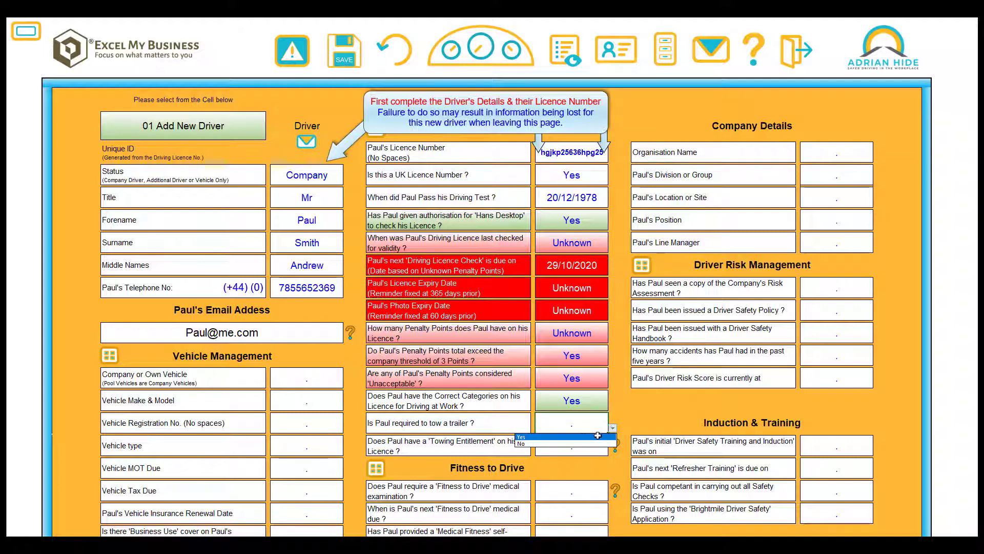
{"action": "left_click", "coordinate": [520, 442]}
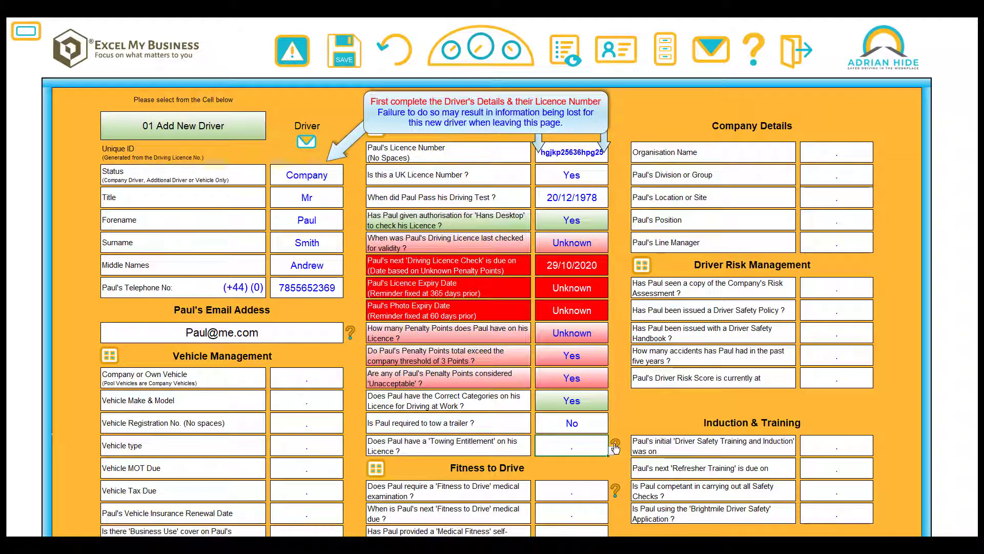
{"action": "left_click", "coordinate": [607, 445]}
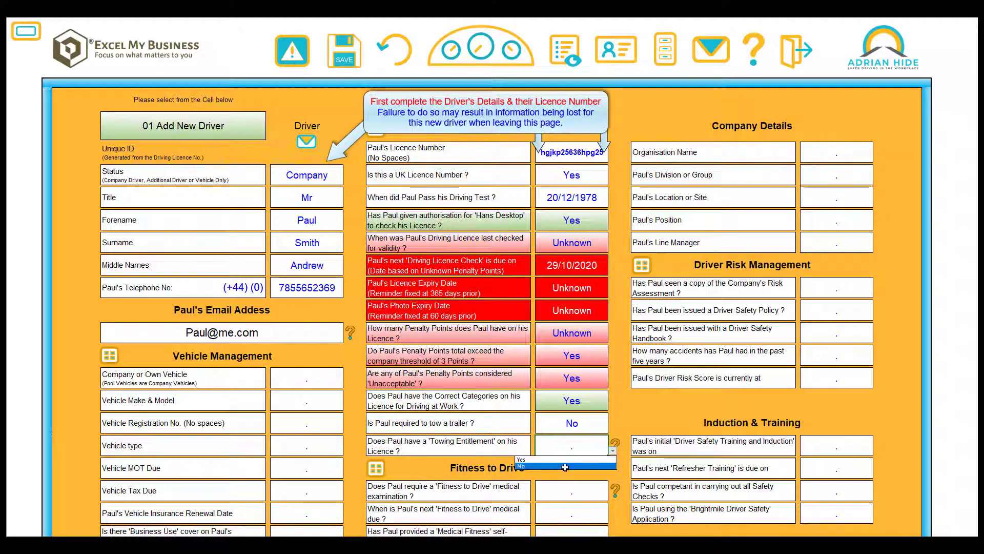
{"action": "left_click", "coordinate": [521, 466]}
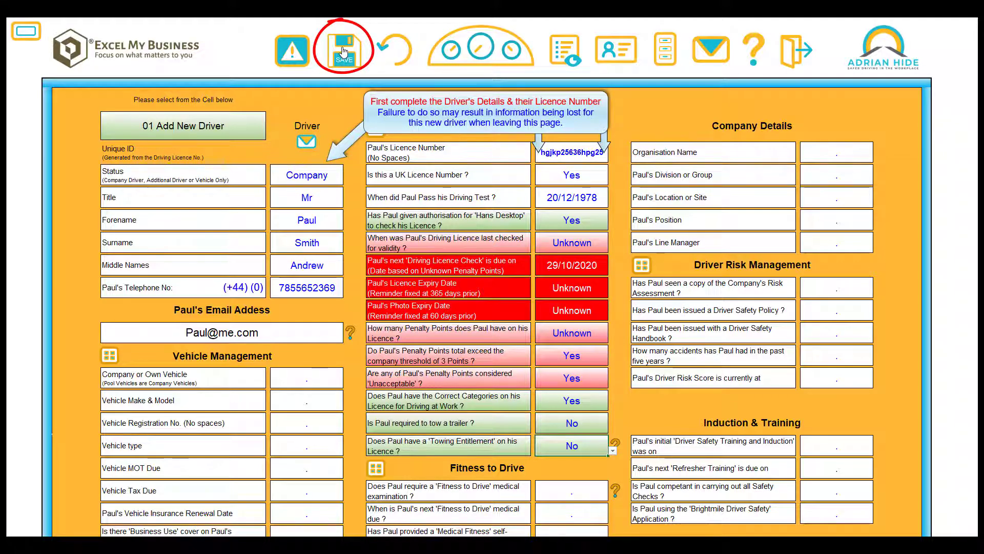
Save Paul's driver record and update and refresh the driver database
{"action": "left_click", "coordinate": [344, 49]}
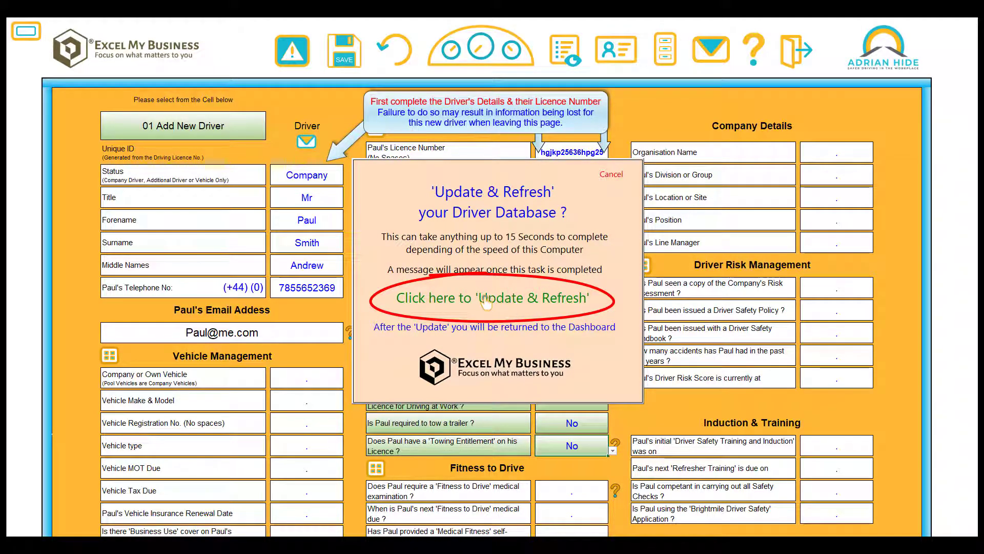
{"action": "left_click", "coordinate": [487, 297]}
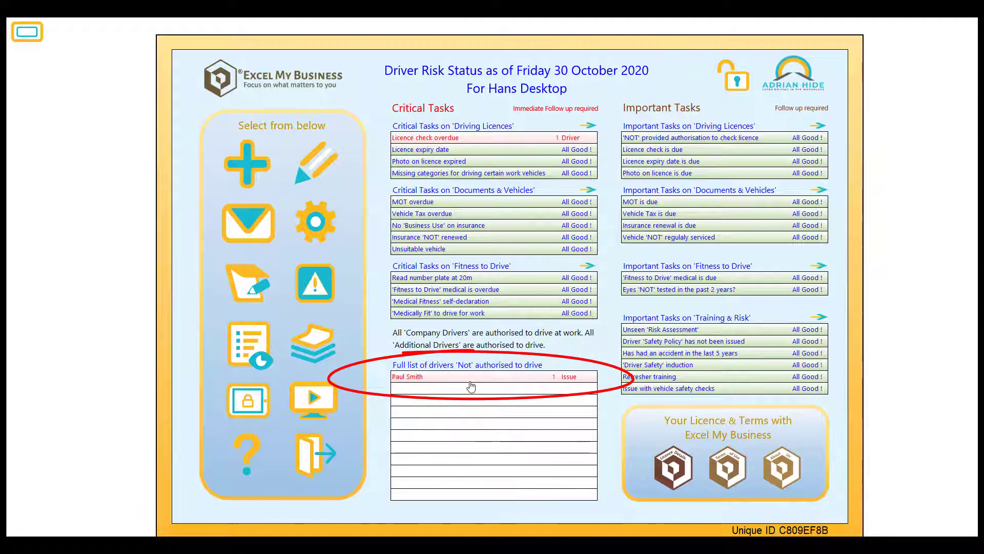
{"action": "mouse_move", "coordinate": [463, 363]}
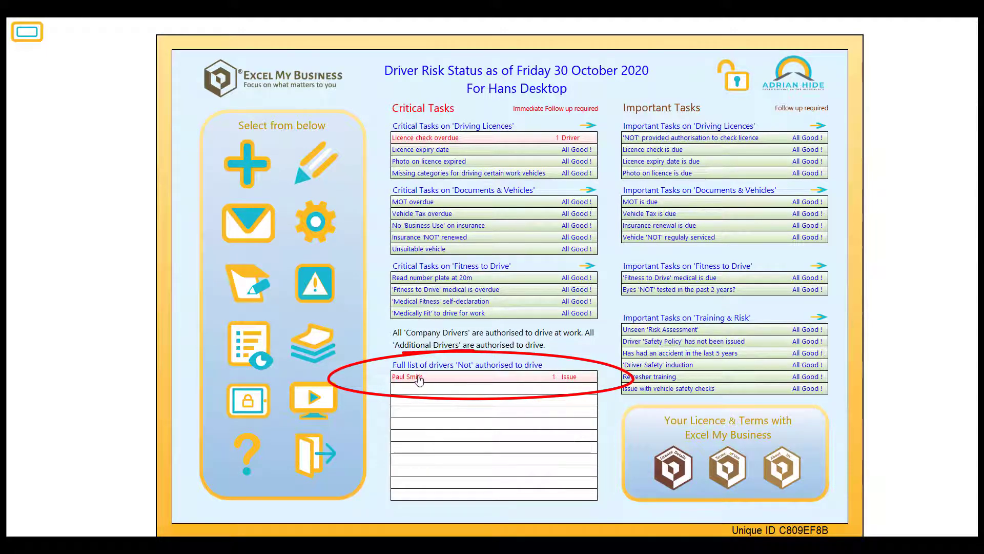
{"action": "left_click", "coordinate": [408, 377]}
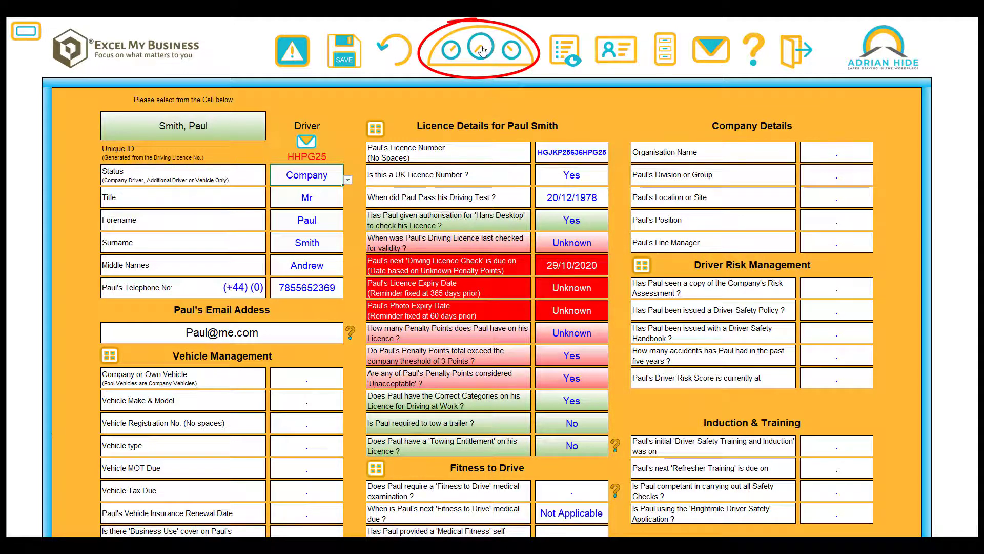
Return to the dashboard, updating Paul's record at the warning prompt
{"action": "left_click", "coordinate": [478, 47]}
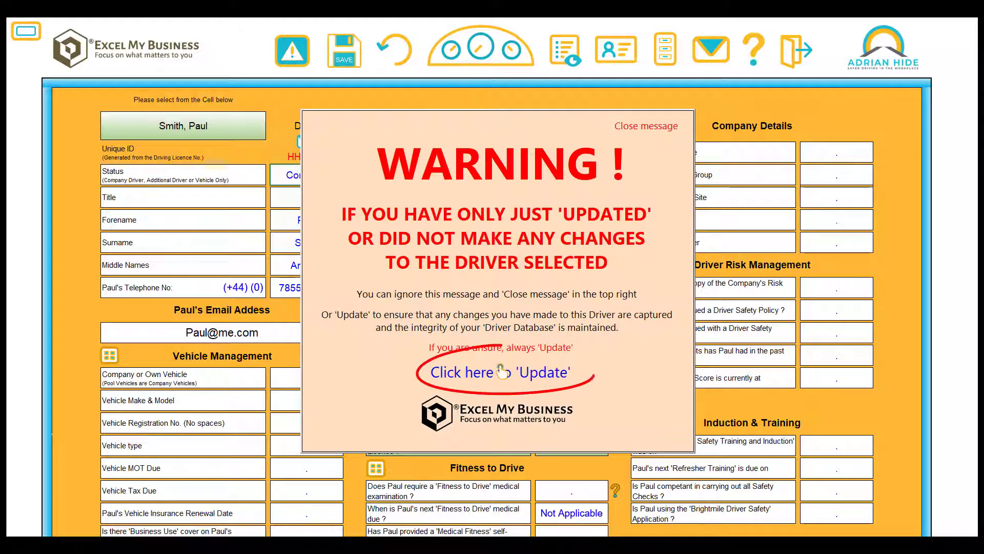
{"action": "left_click", "coordinate": [500, 372]}
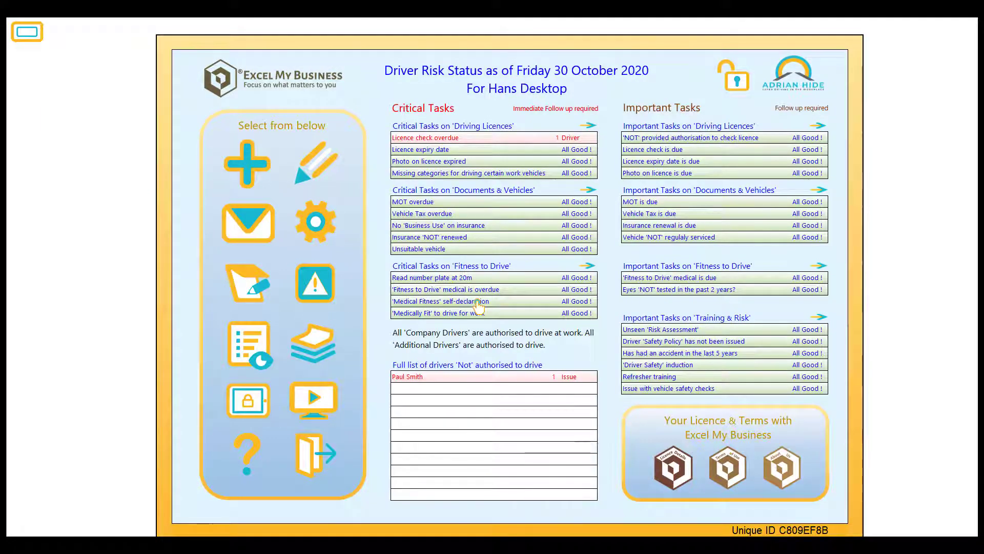
{"action": "mouse_move", "coordinate": [313, 287]}
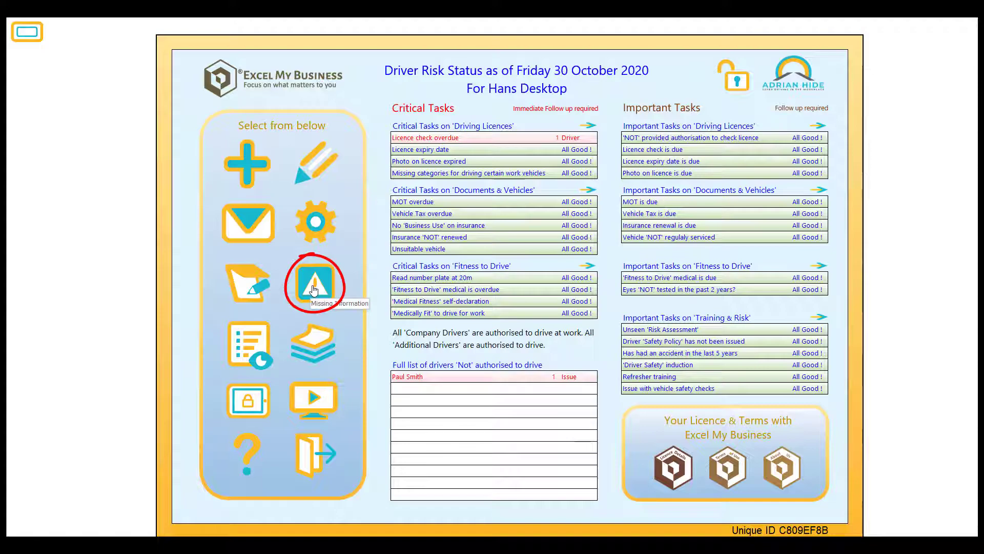
{"action": "left_click", "coordinate": [314, 283]}
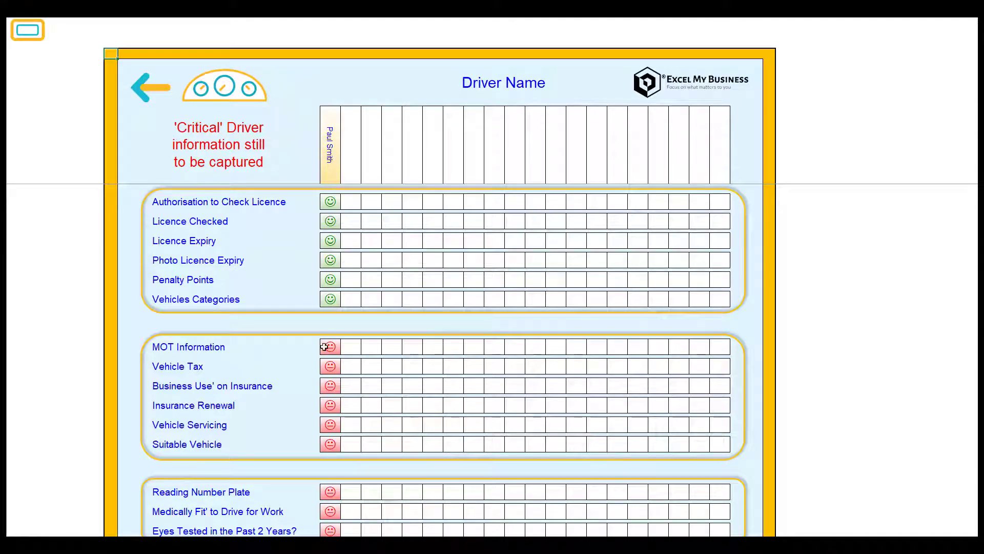
{"action": "scroll", "scroll_direction": "down", "scroll_amount": 3}
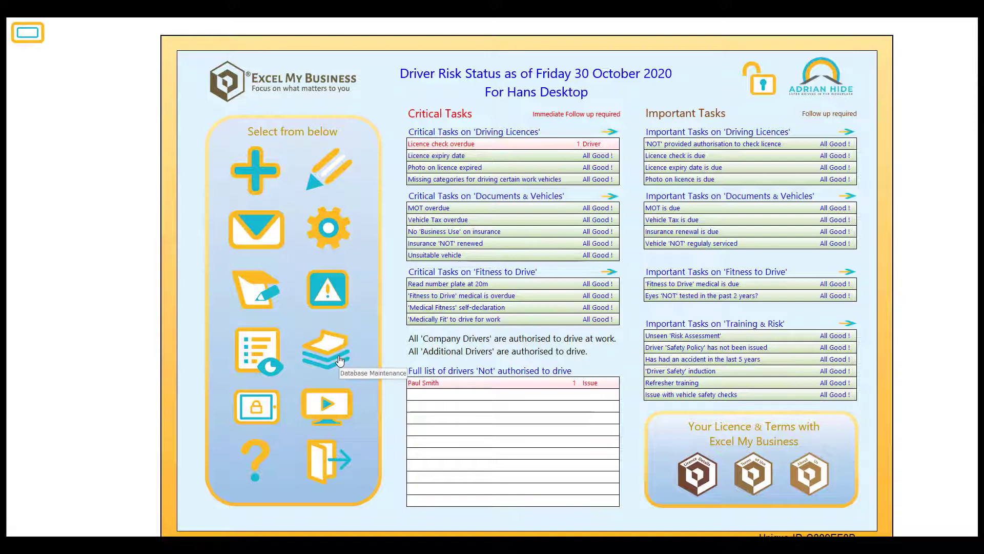
{"action": "mouse_move", "coordinate": [357, 394]}
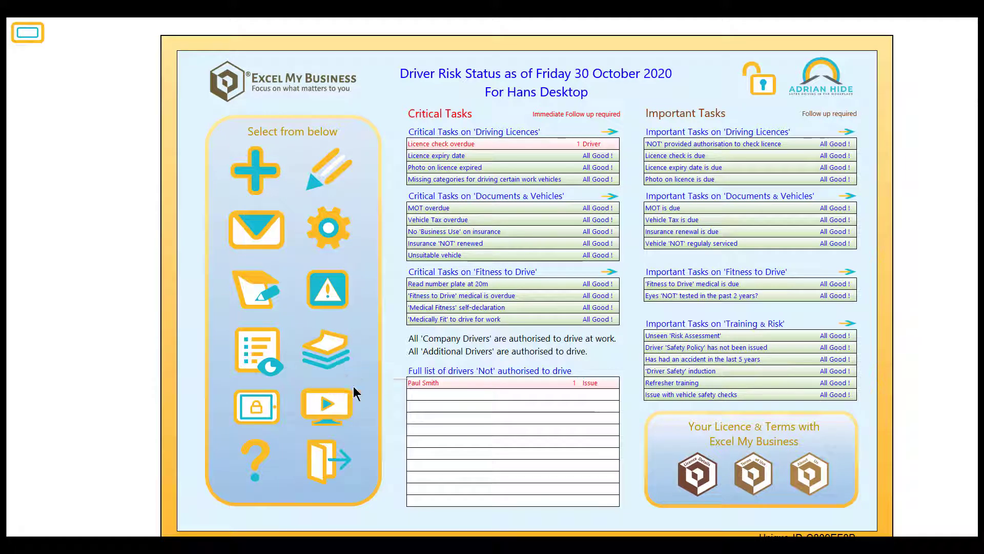
{"action": "mouse_move", "coordinate": [357, 389]}
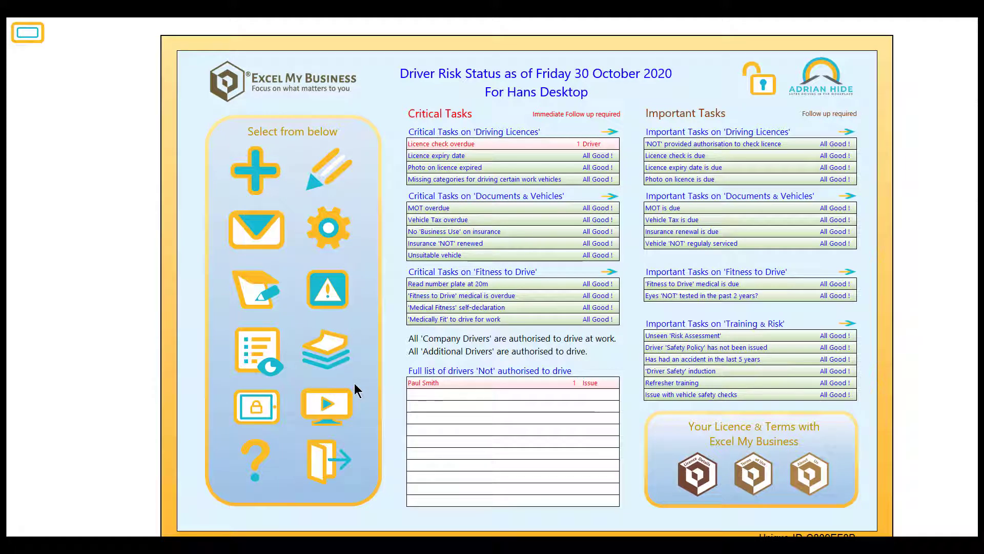